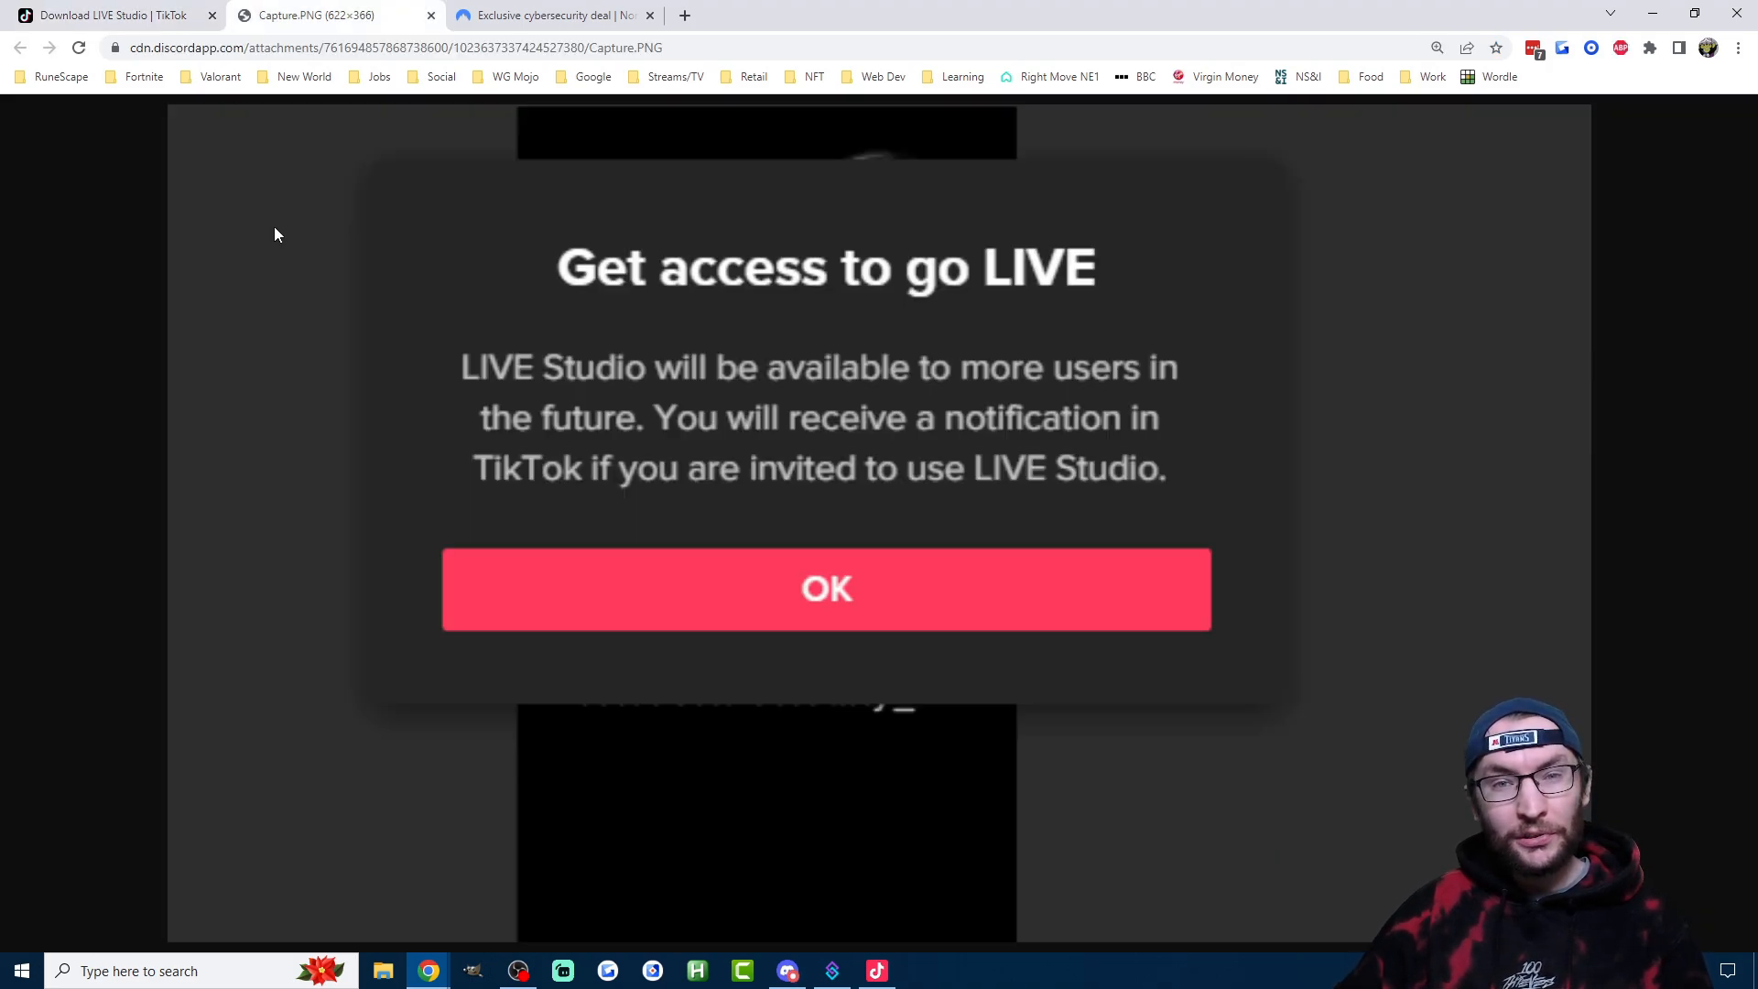
Switch to the 'Download LIVE Studio | TikTok' page.
click(826, 588)
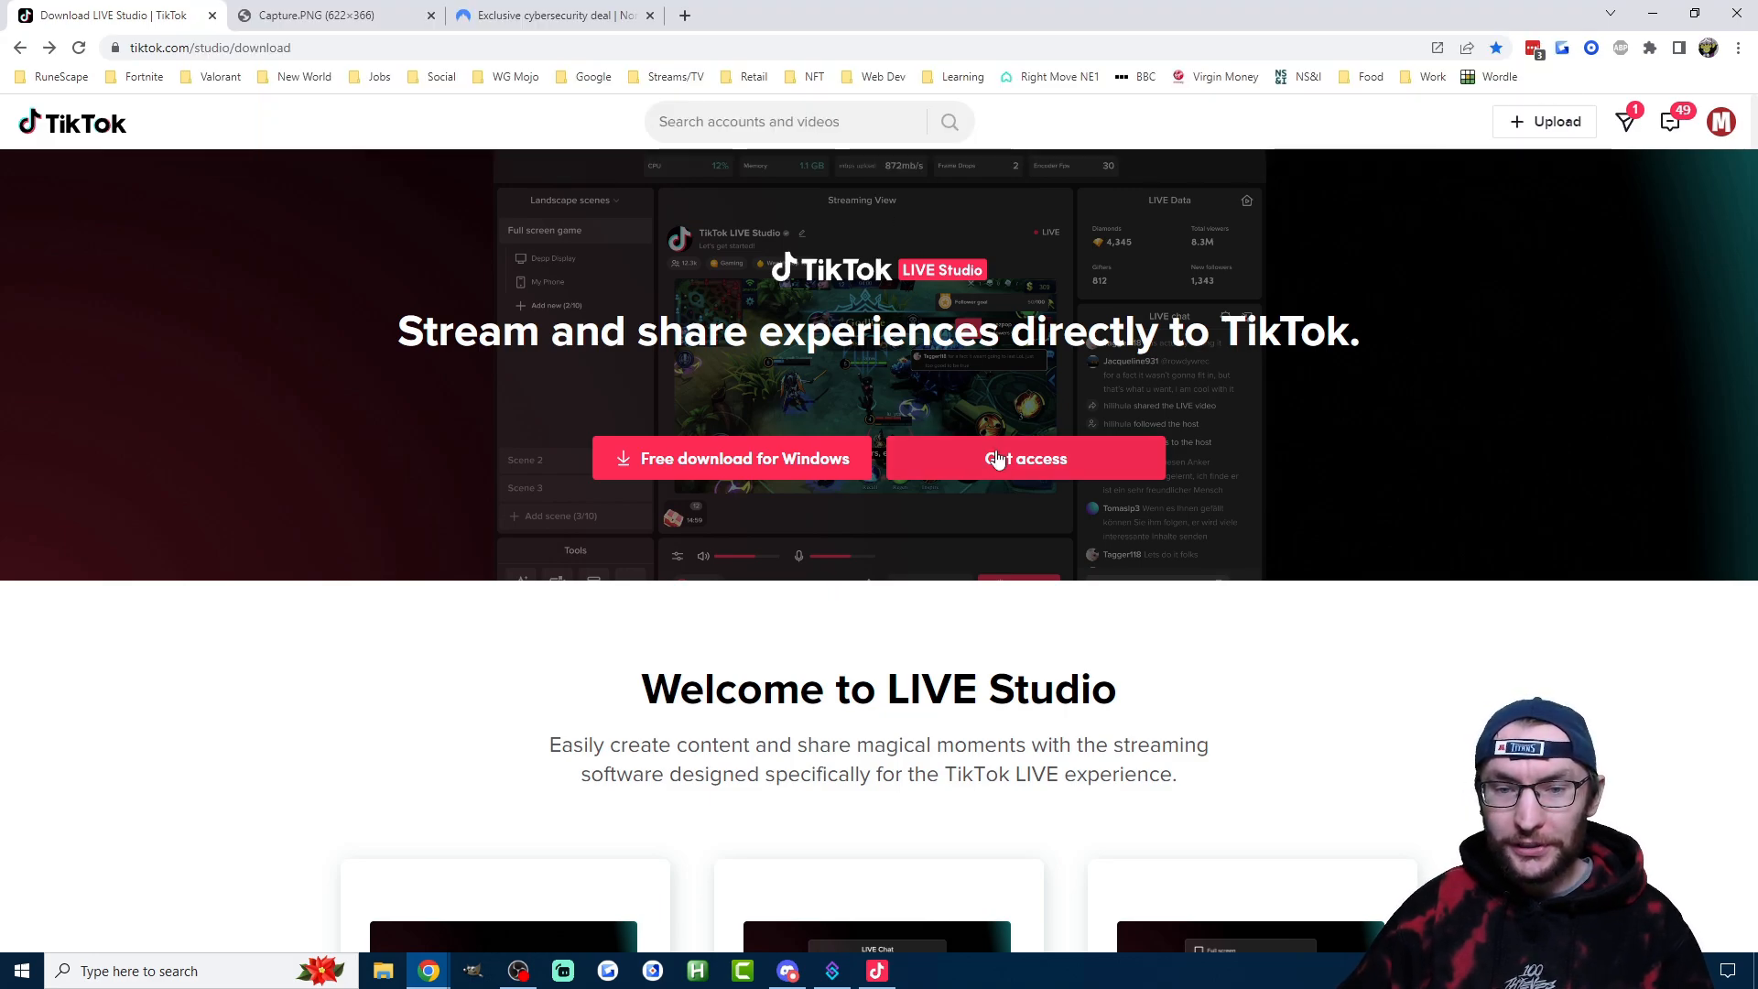
click(1024, 457)
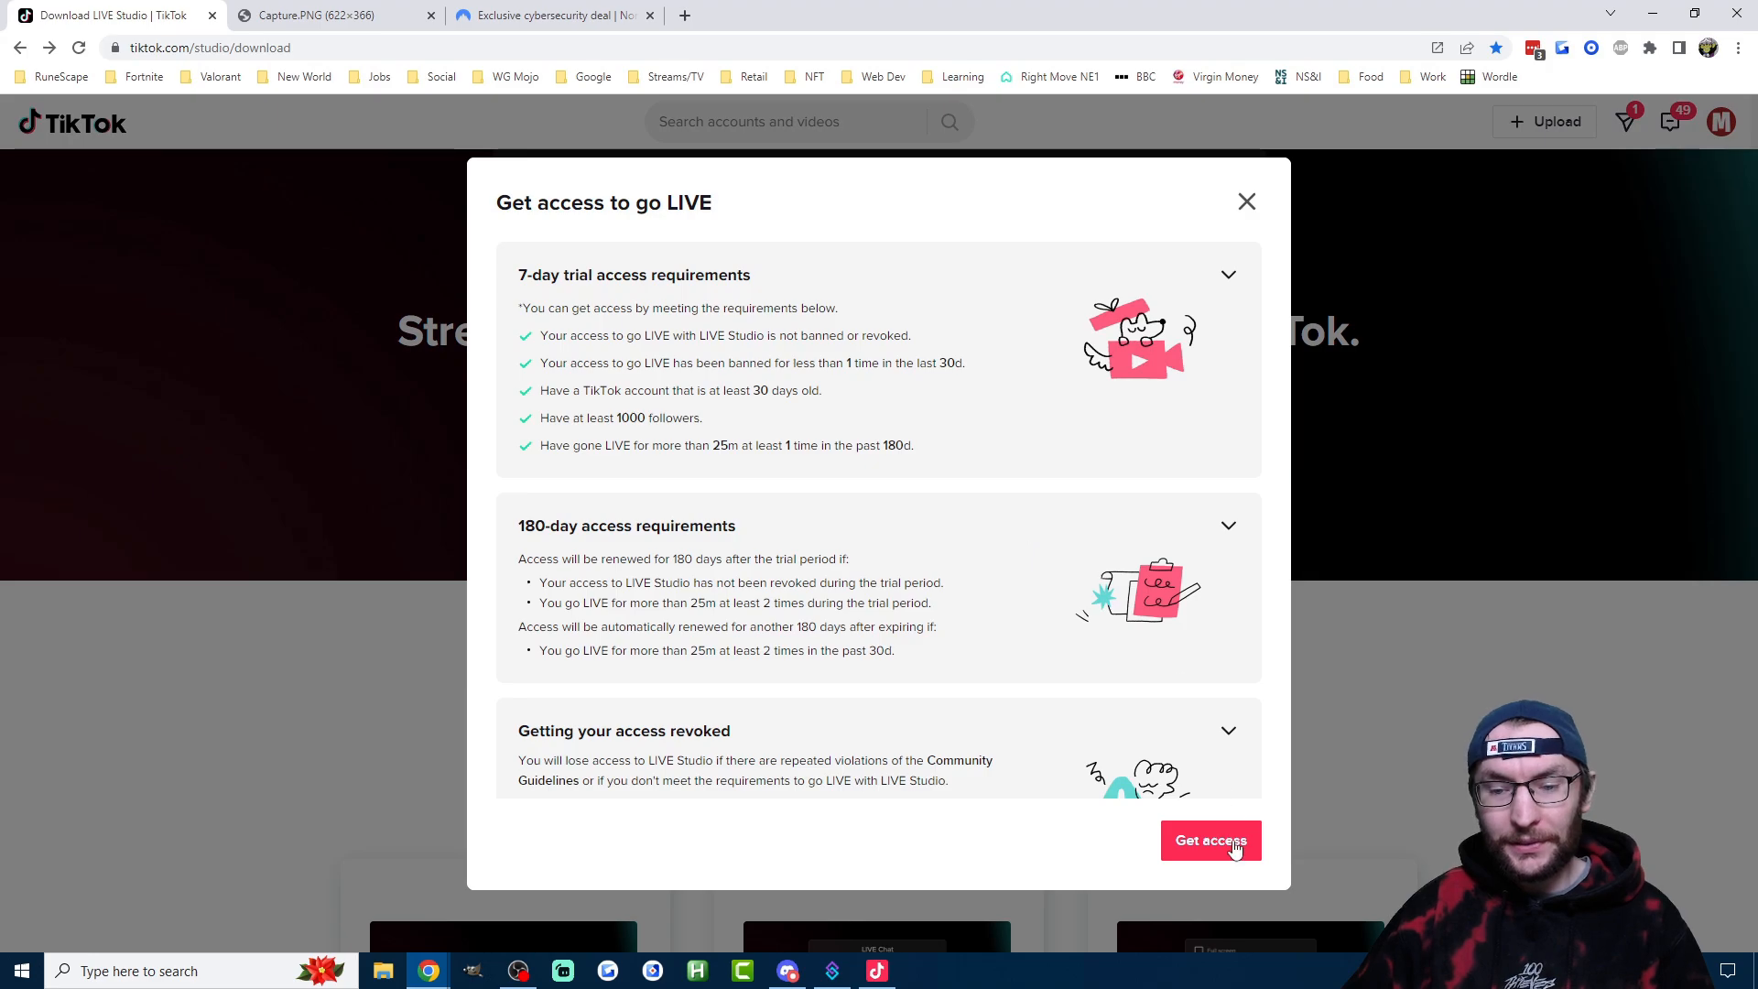
click(1245, 201)
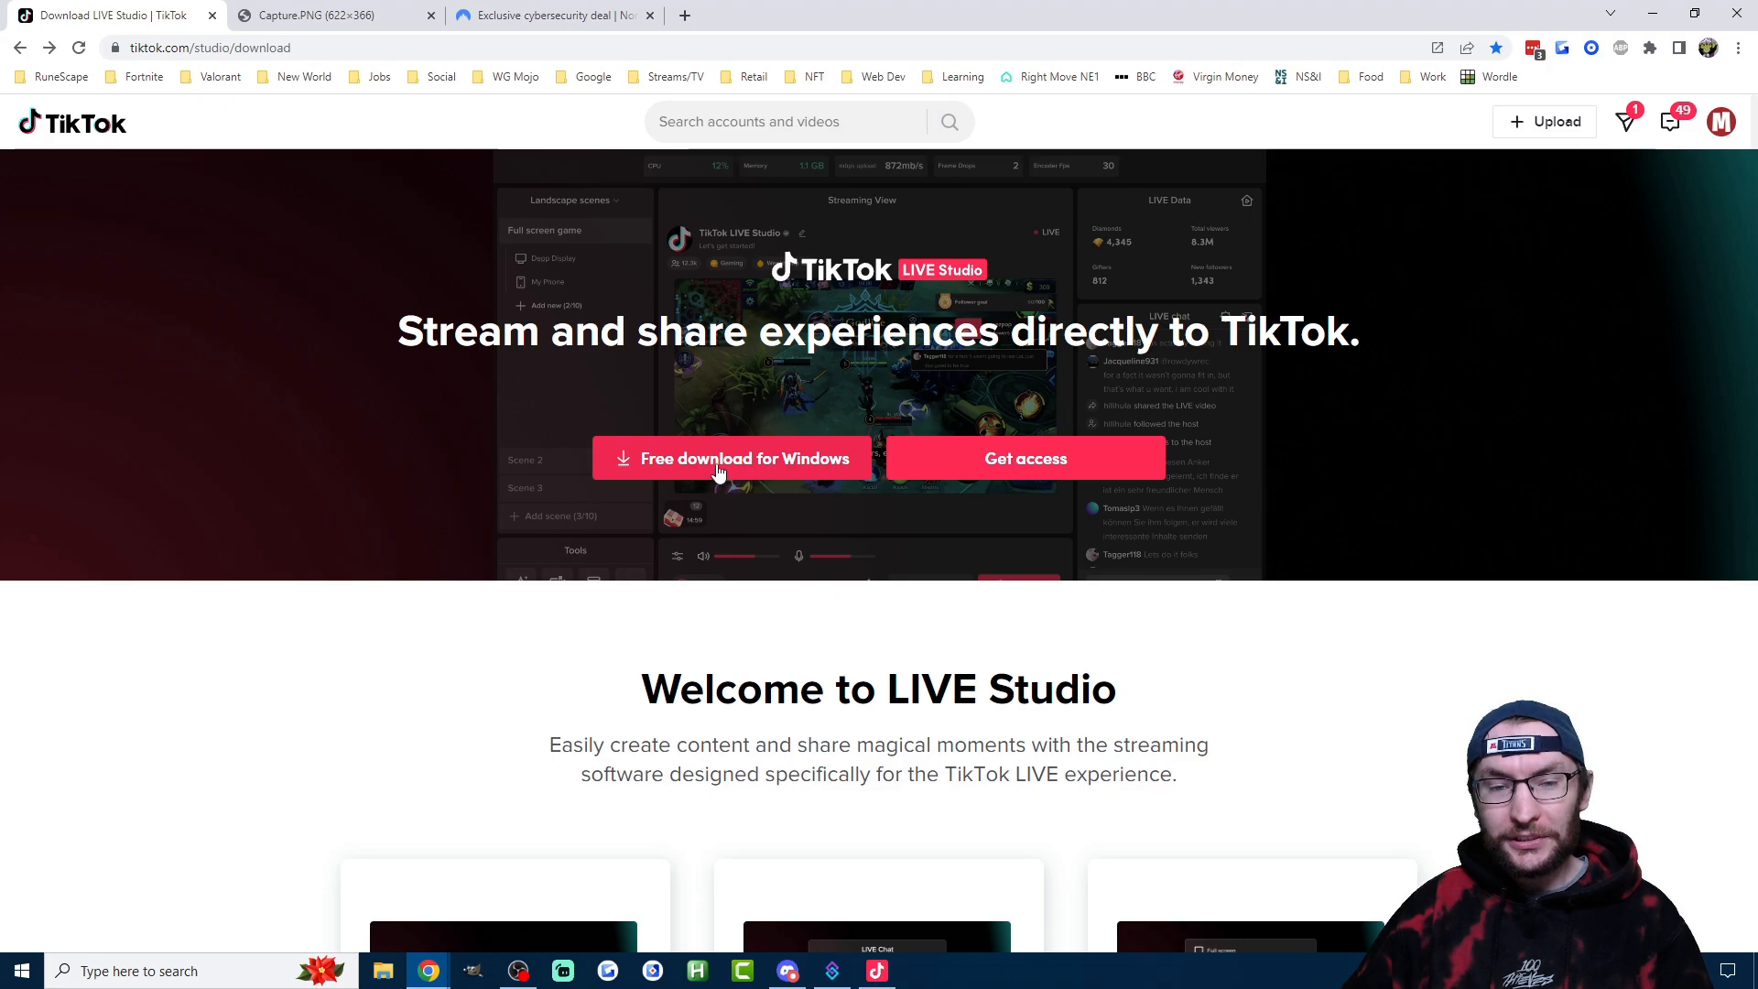
mouse_move(824, 557)
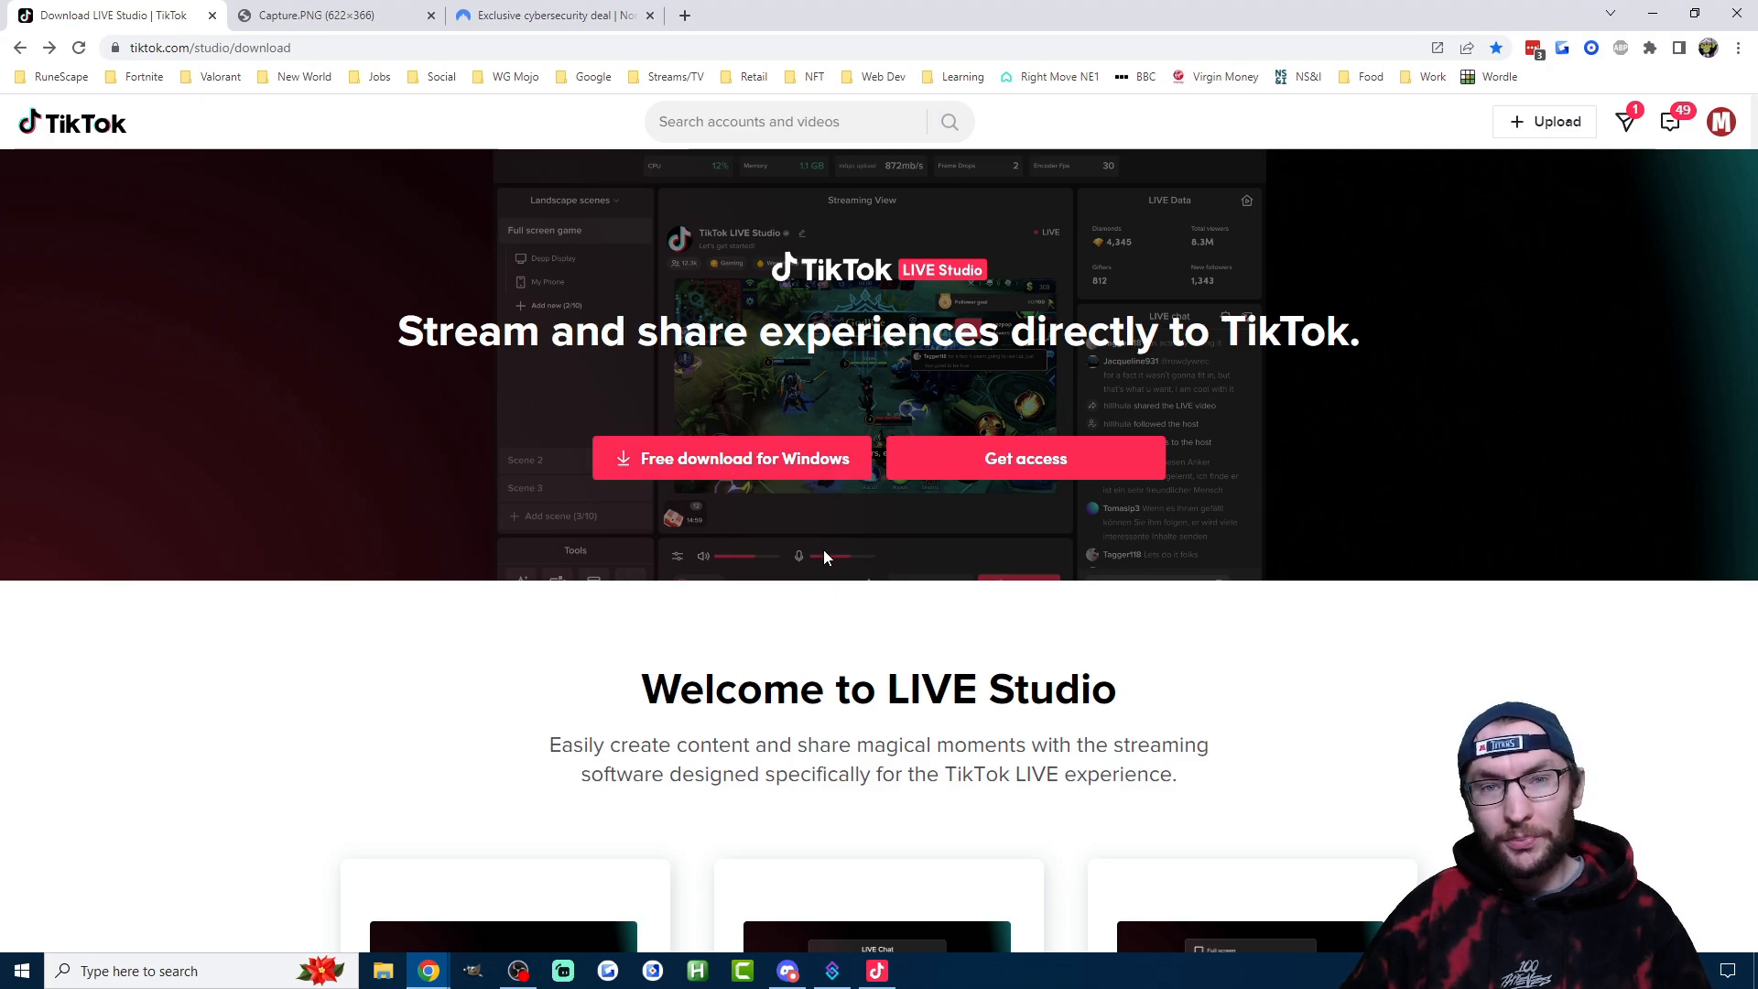
click(516, 77)
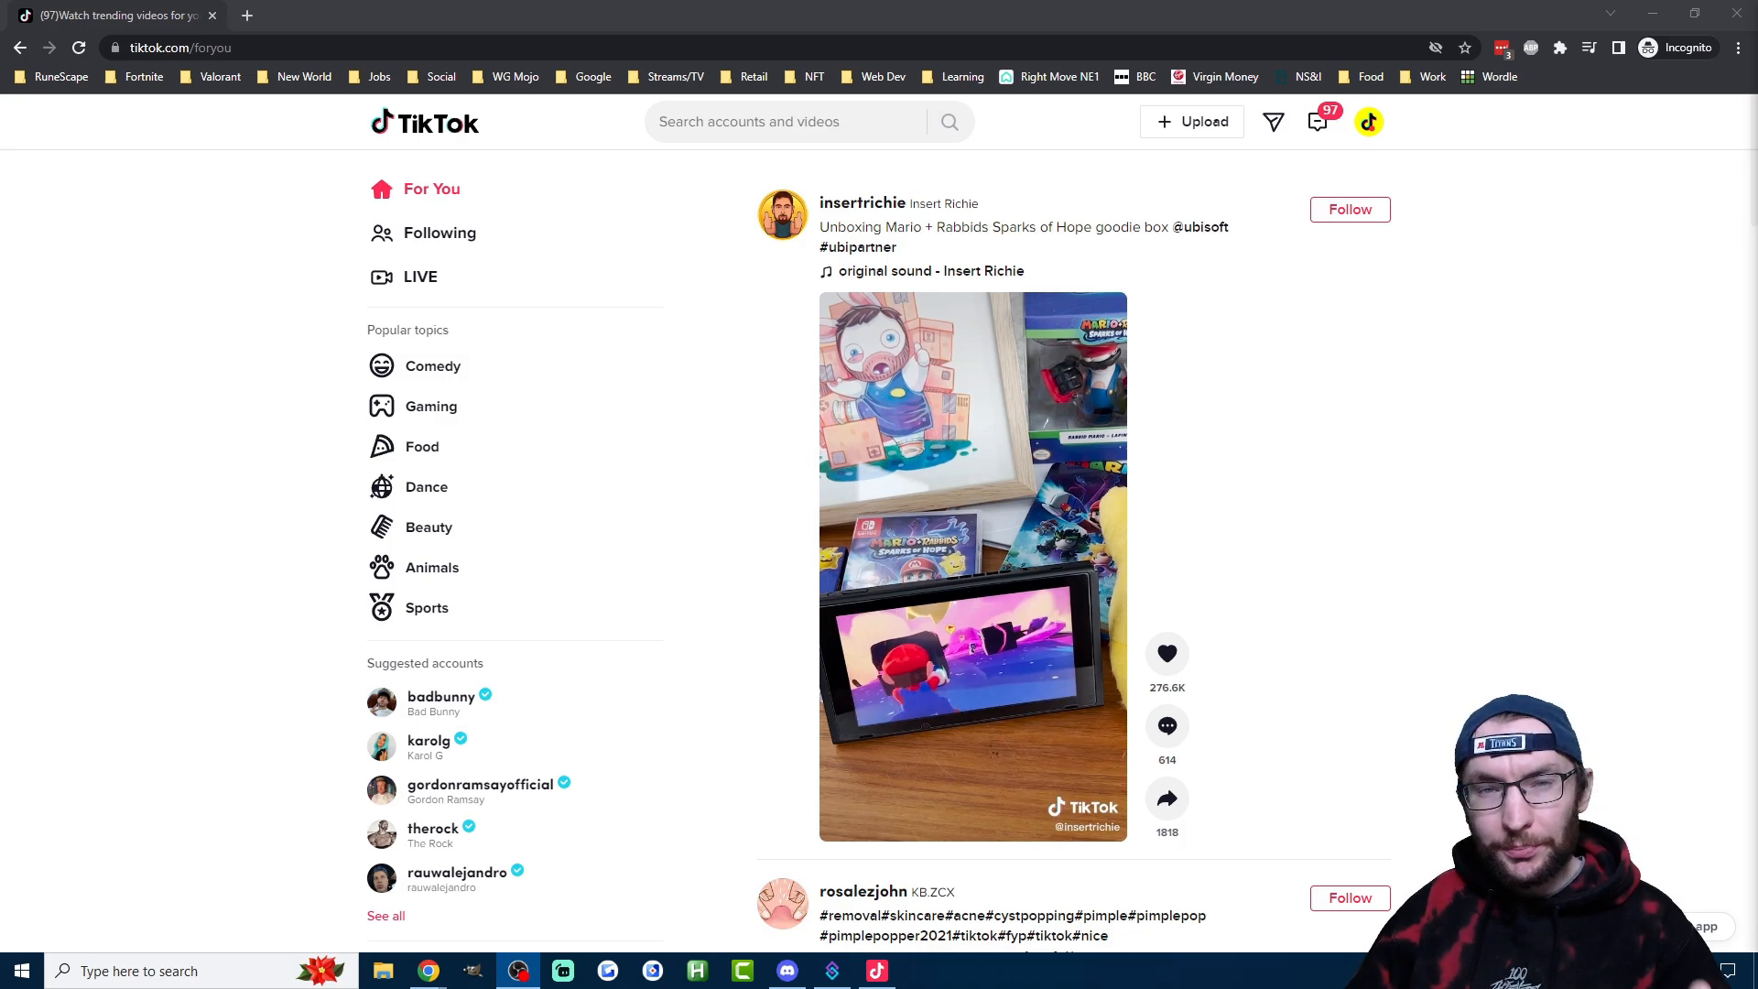
Connect the NordVPN extension to a United Kingdom server so the browser is protected.
click(1559, 48)
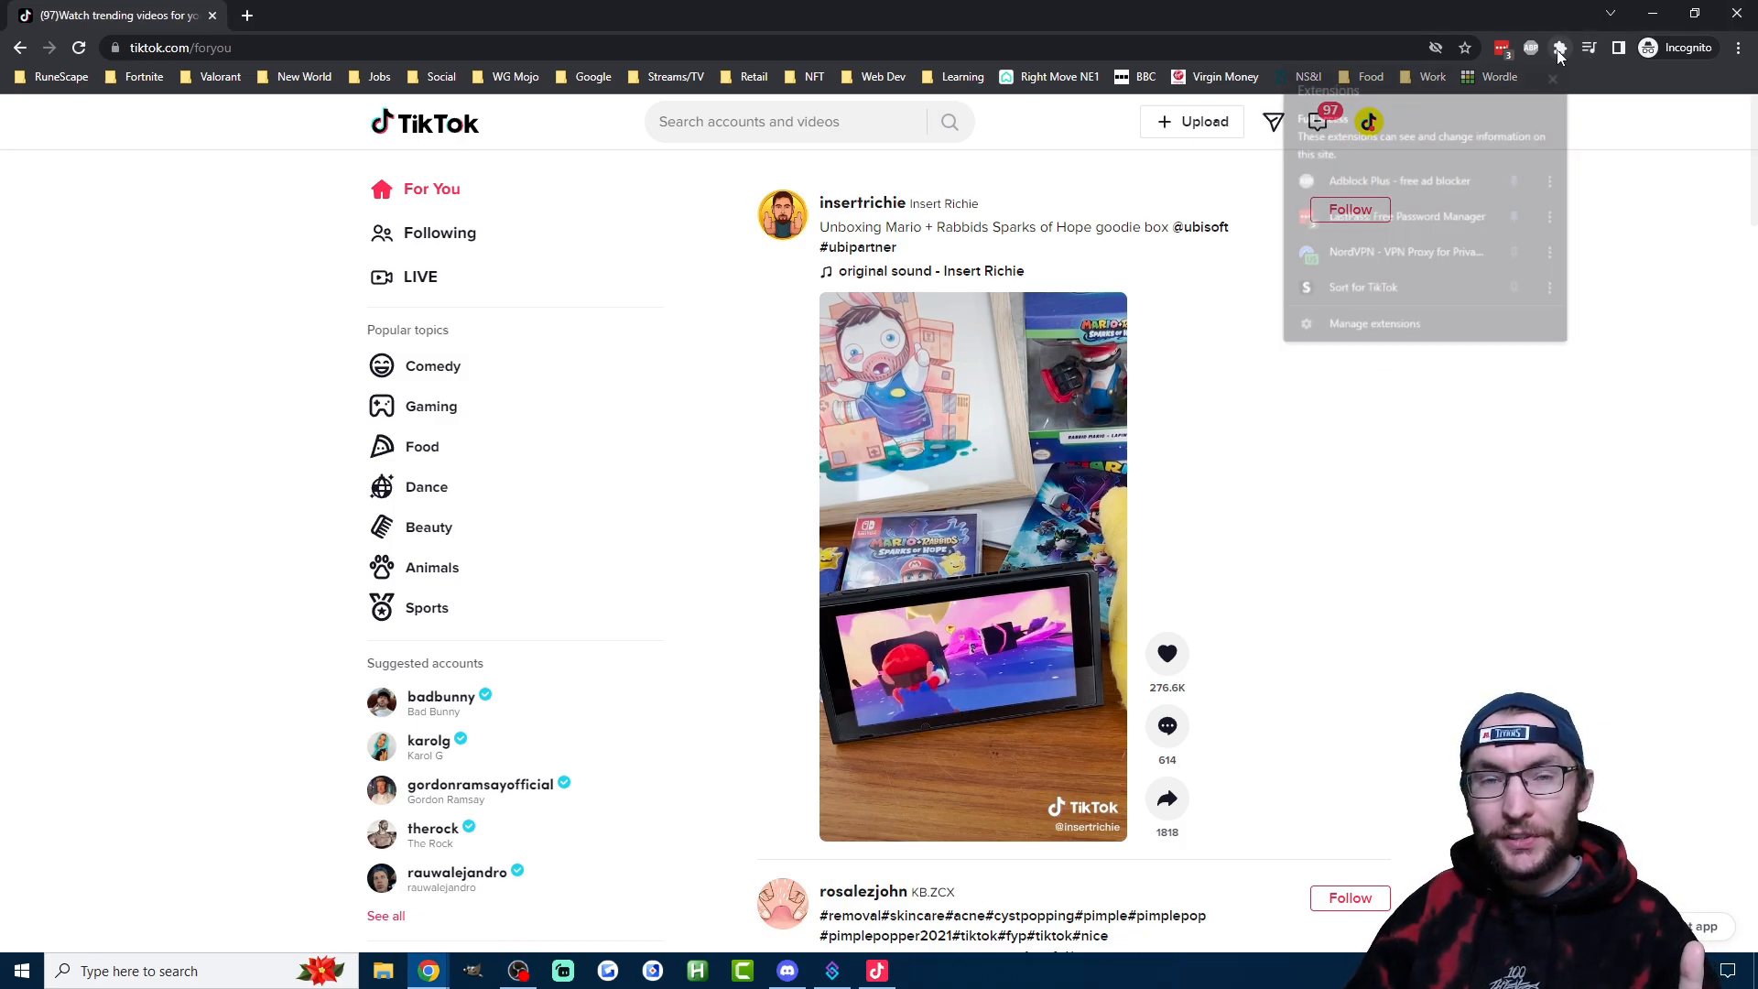
click(1308, 251)
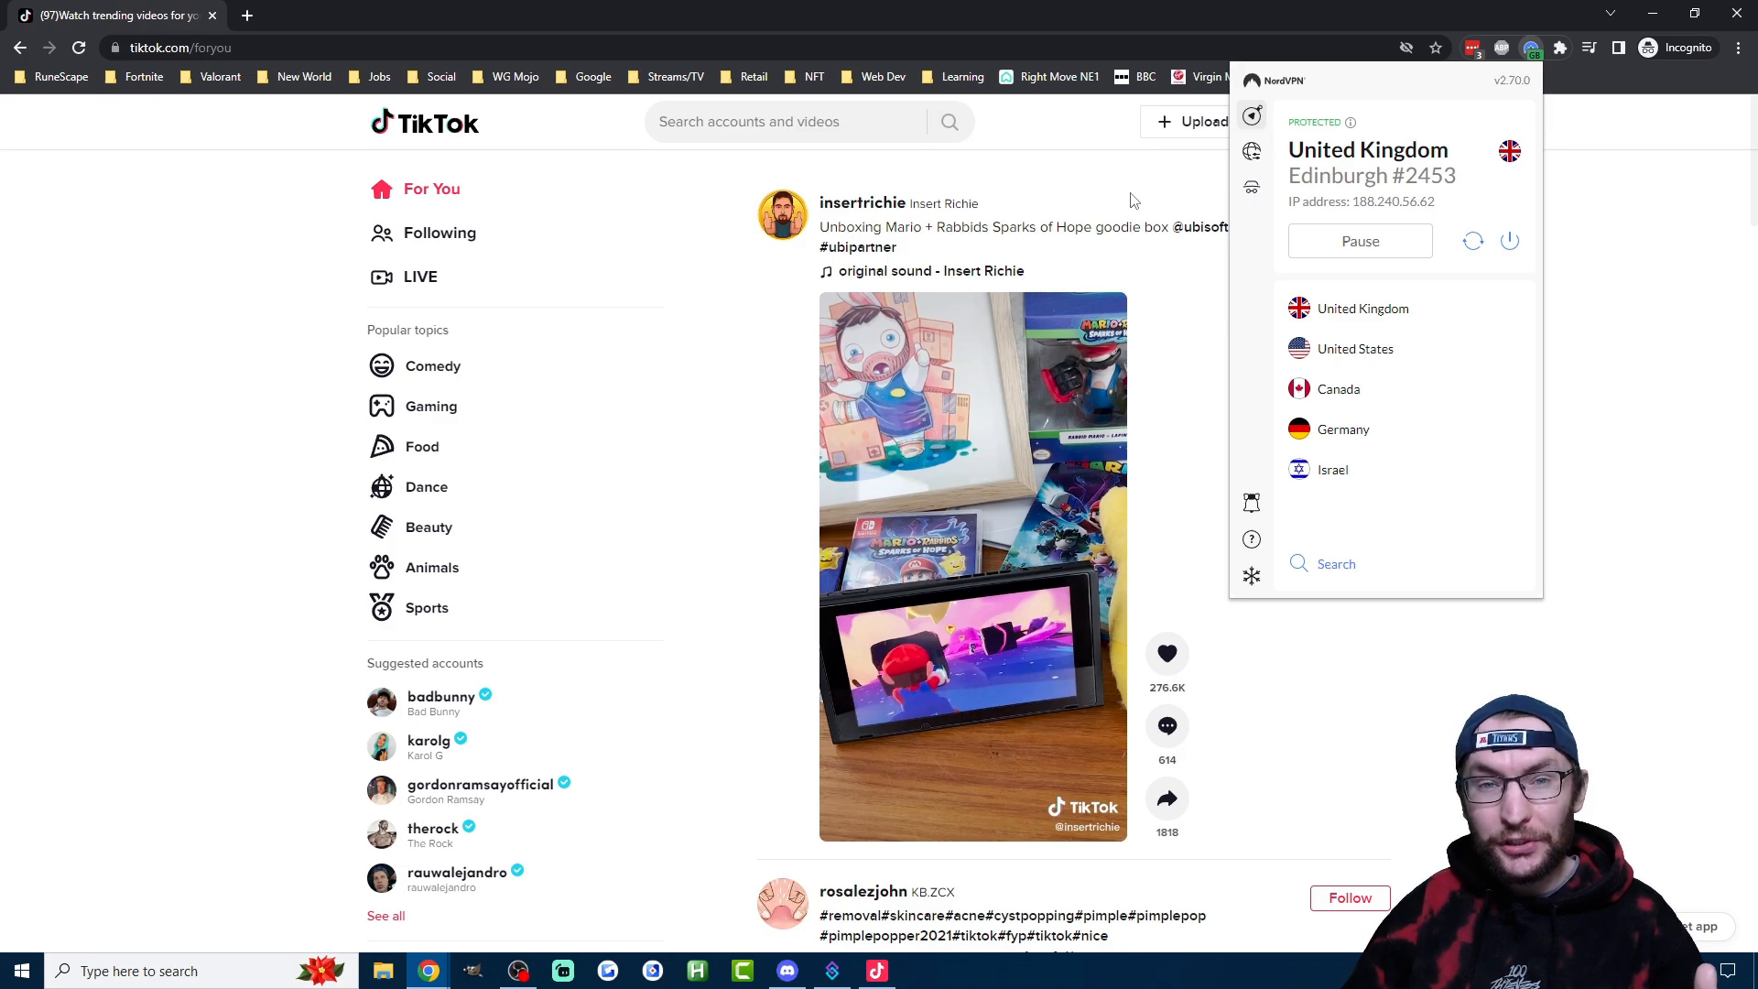
click(513, 77)
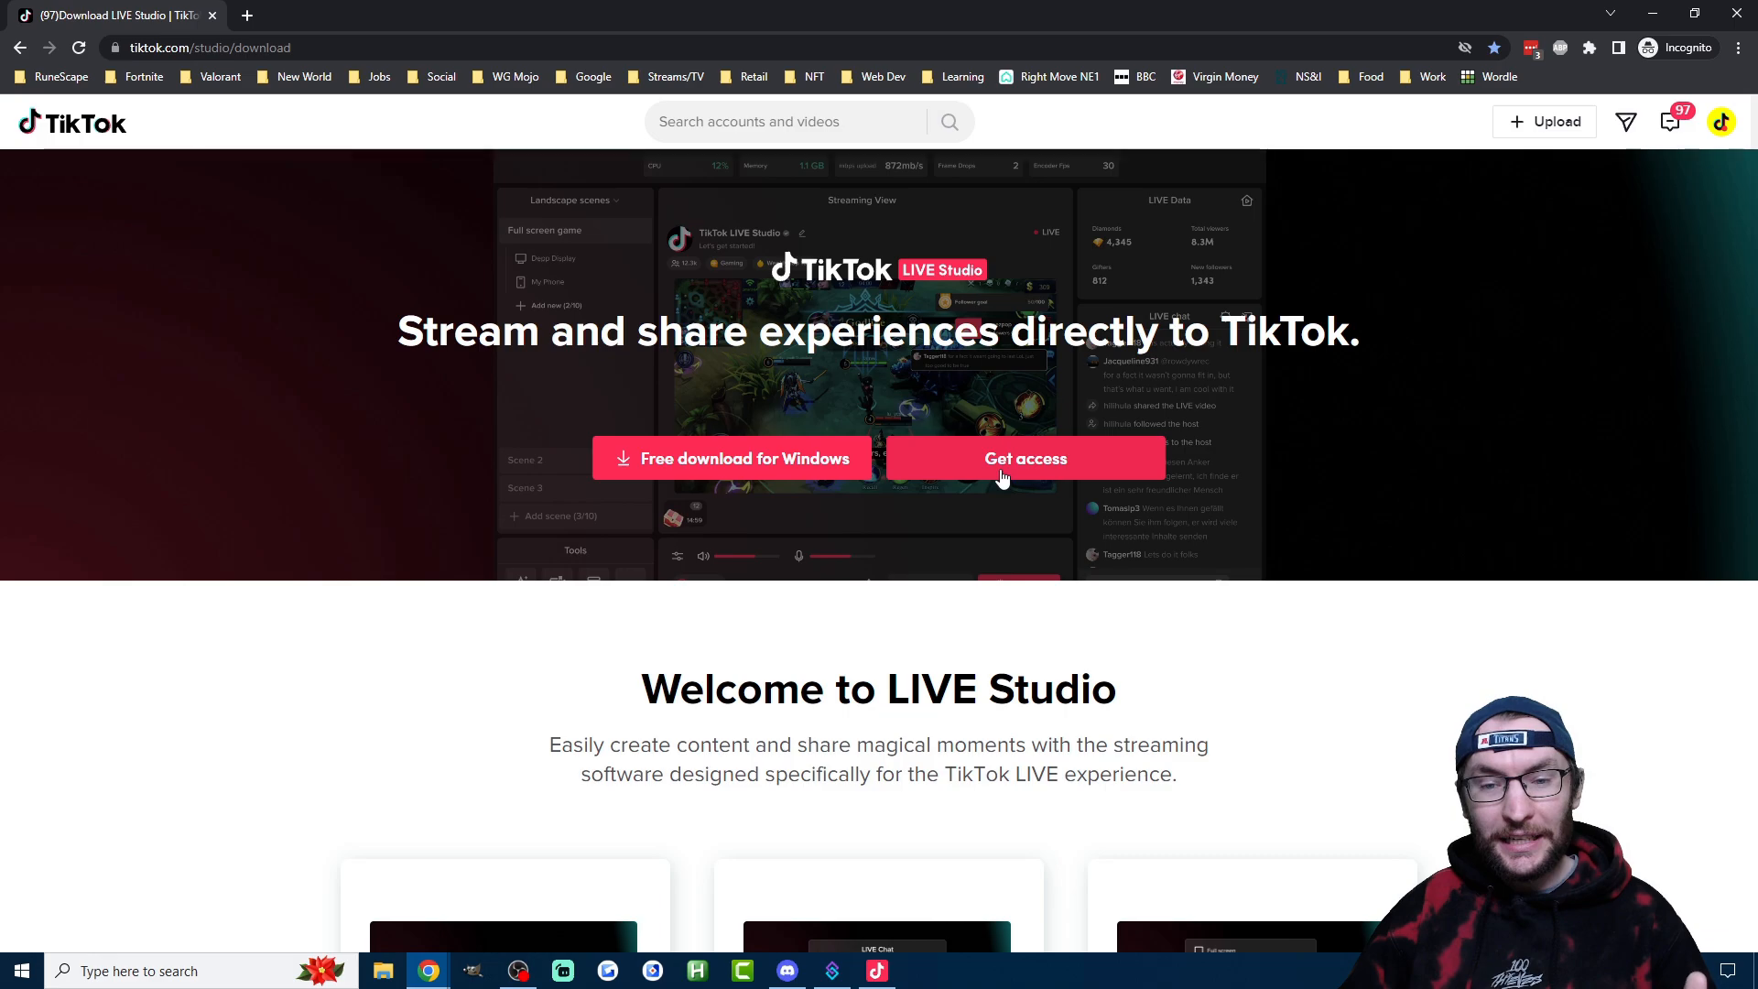
mouse_move(736, 471)
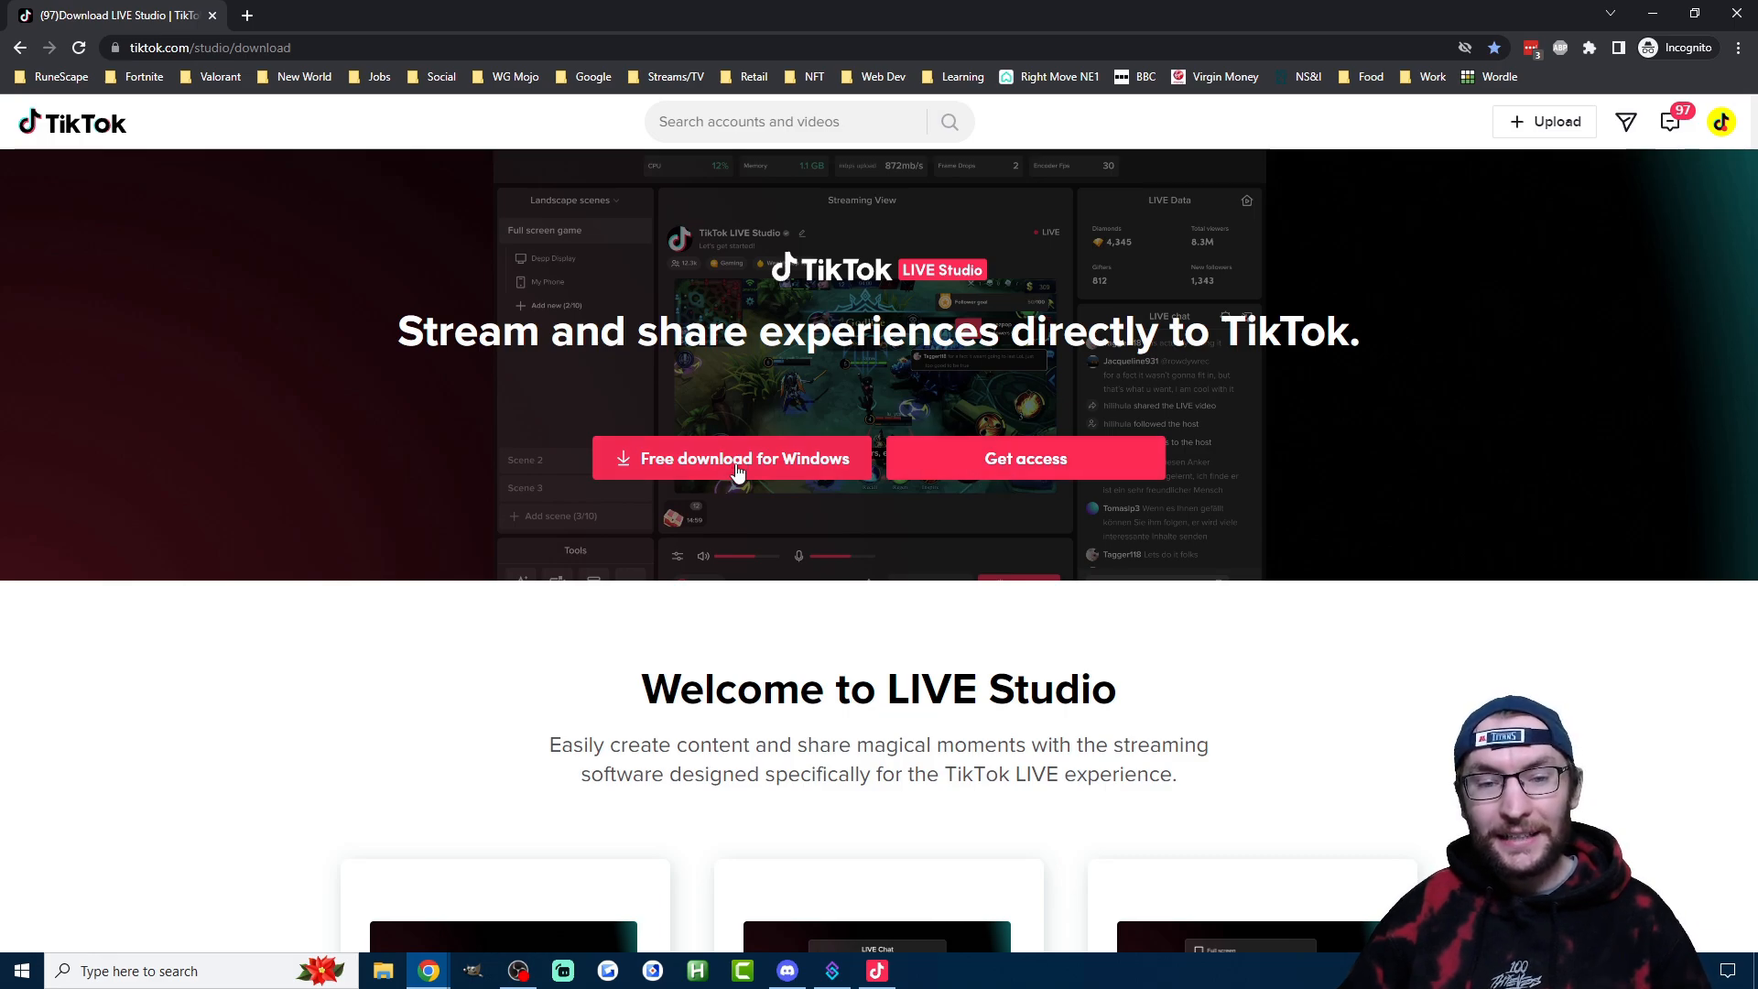
Download the LIVE Studio beta installer for Windows from tiktok.com/studio/download.
click(738, 458)
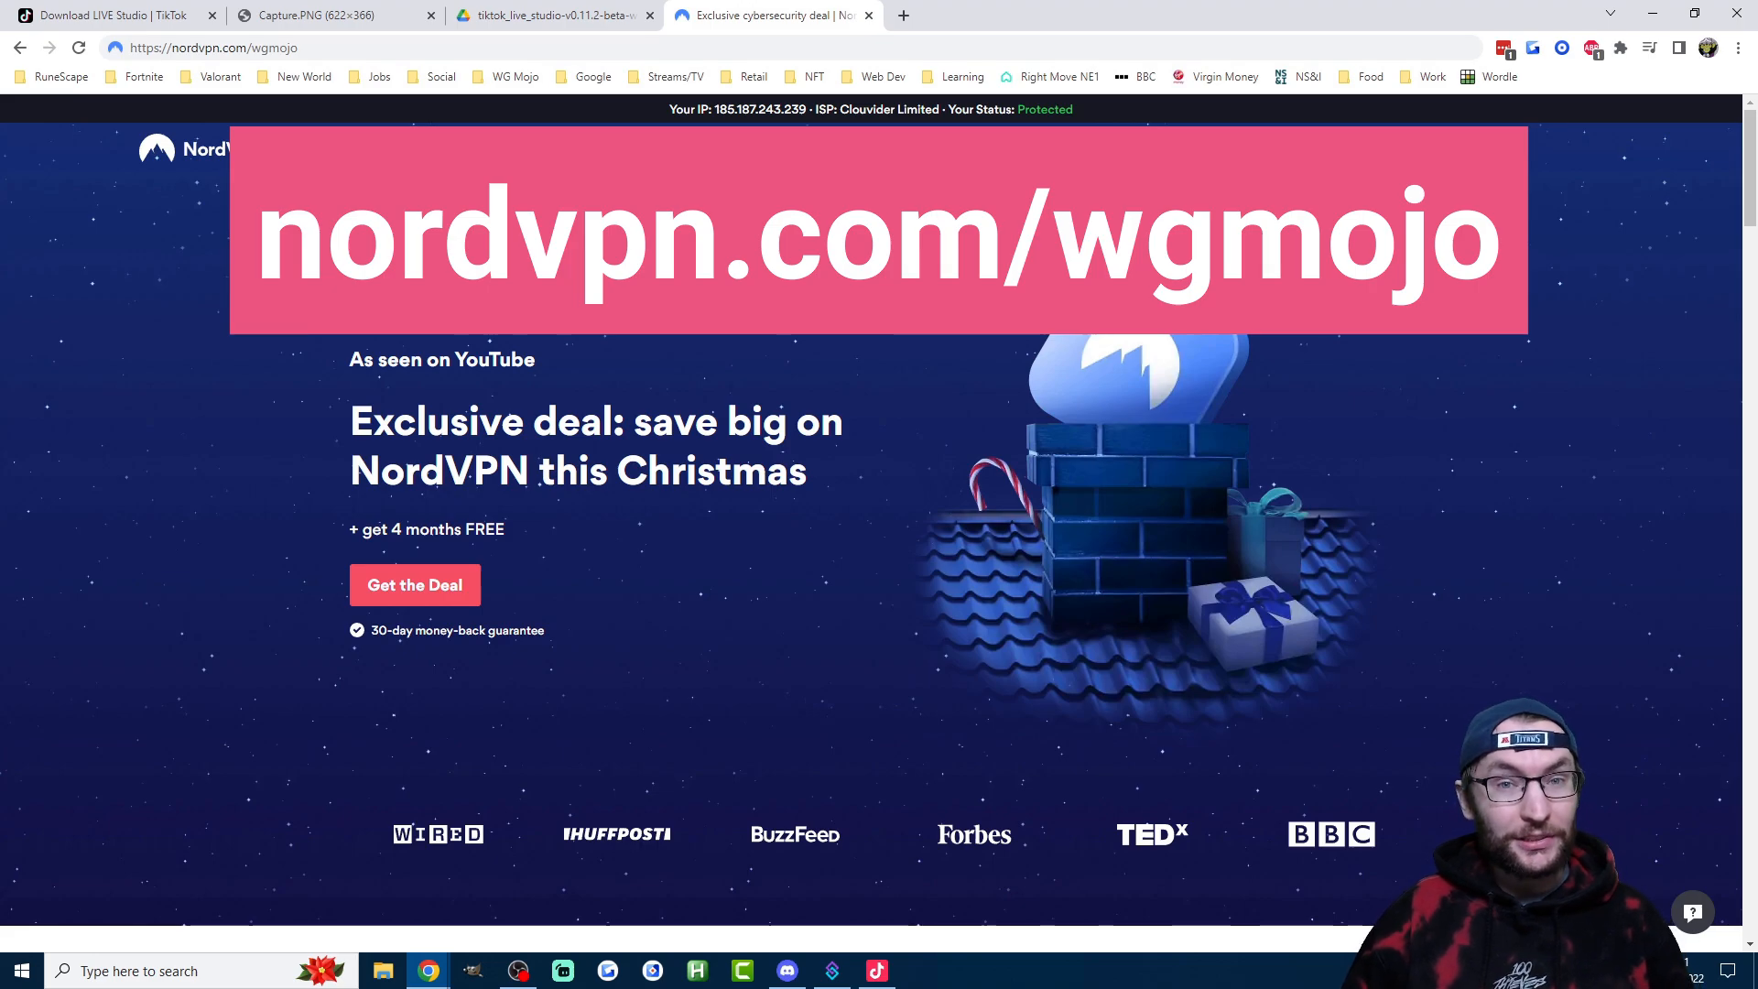
Scroll down the NordVPN Christmas deal page.
scroll(down, 3)
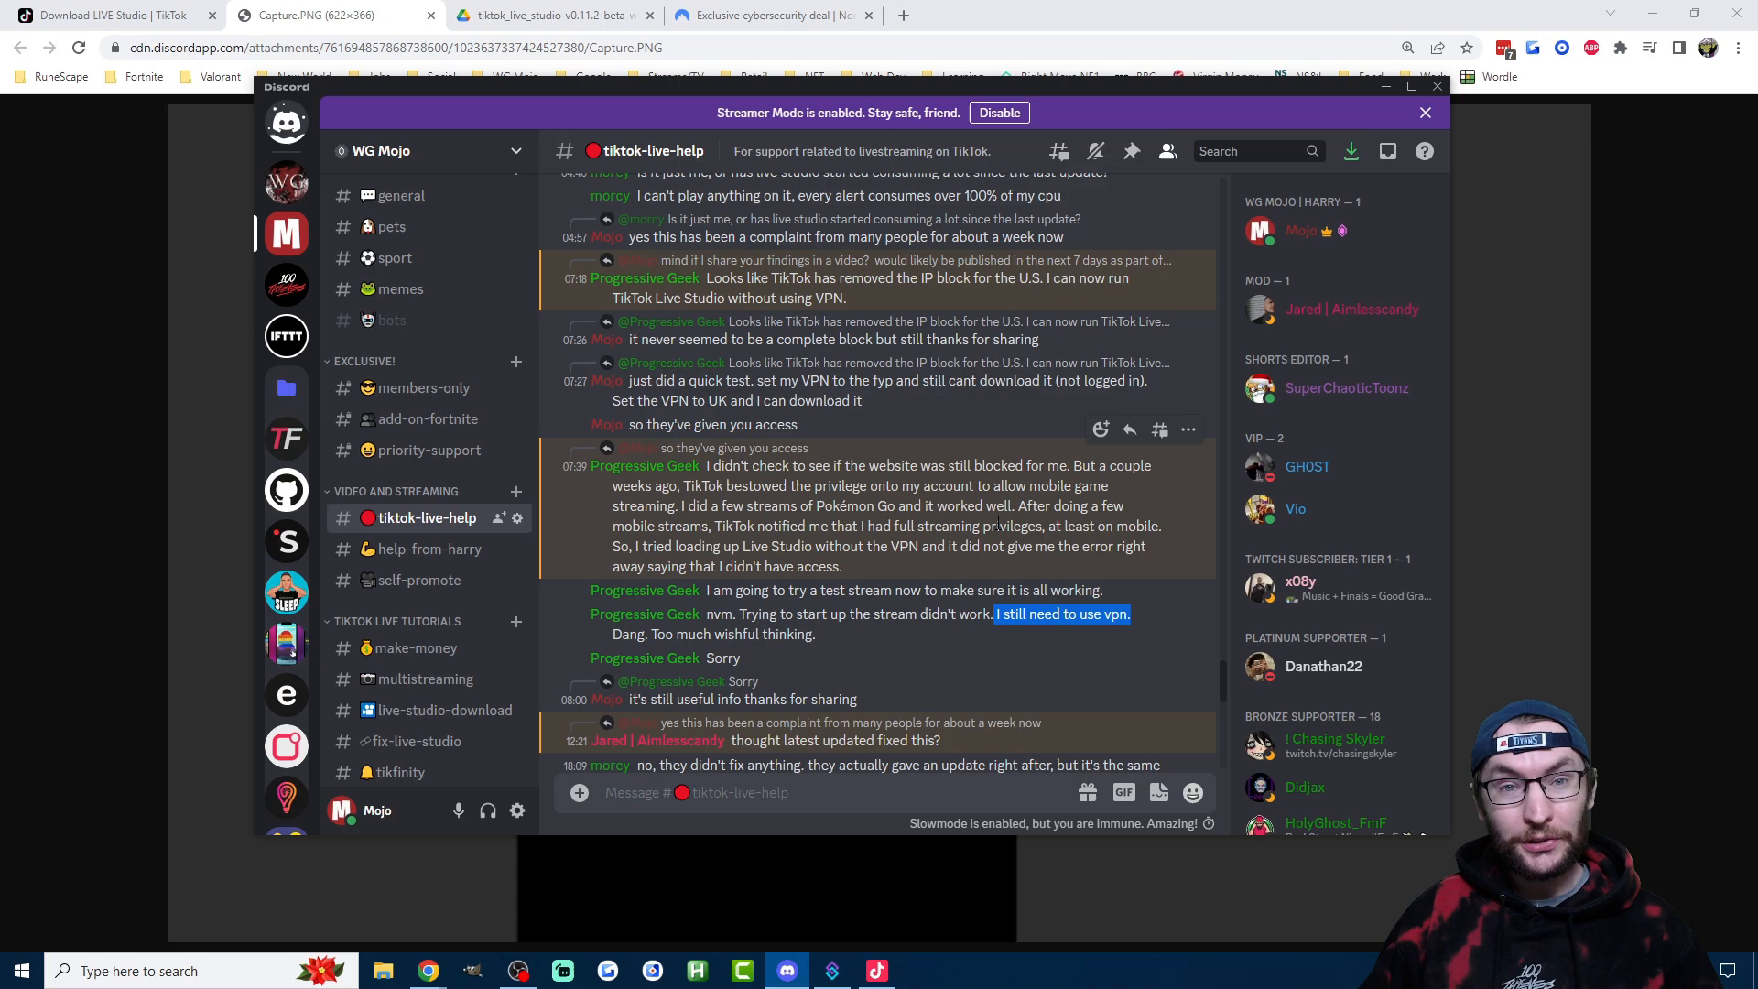
Close the Discord window to return to the NordVPN deal page.
click(771, 15)
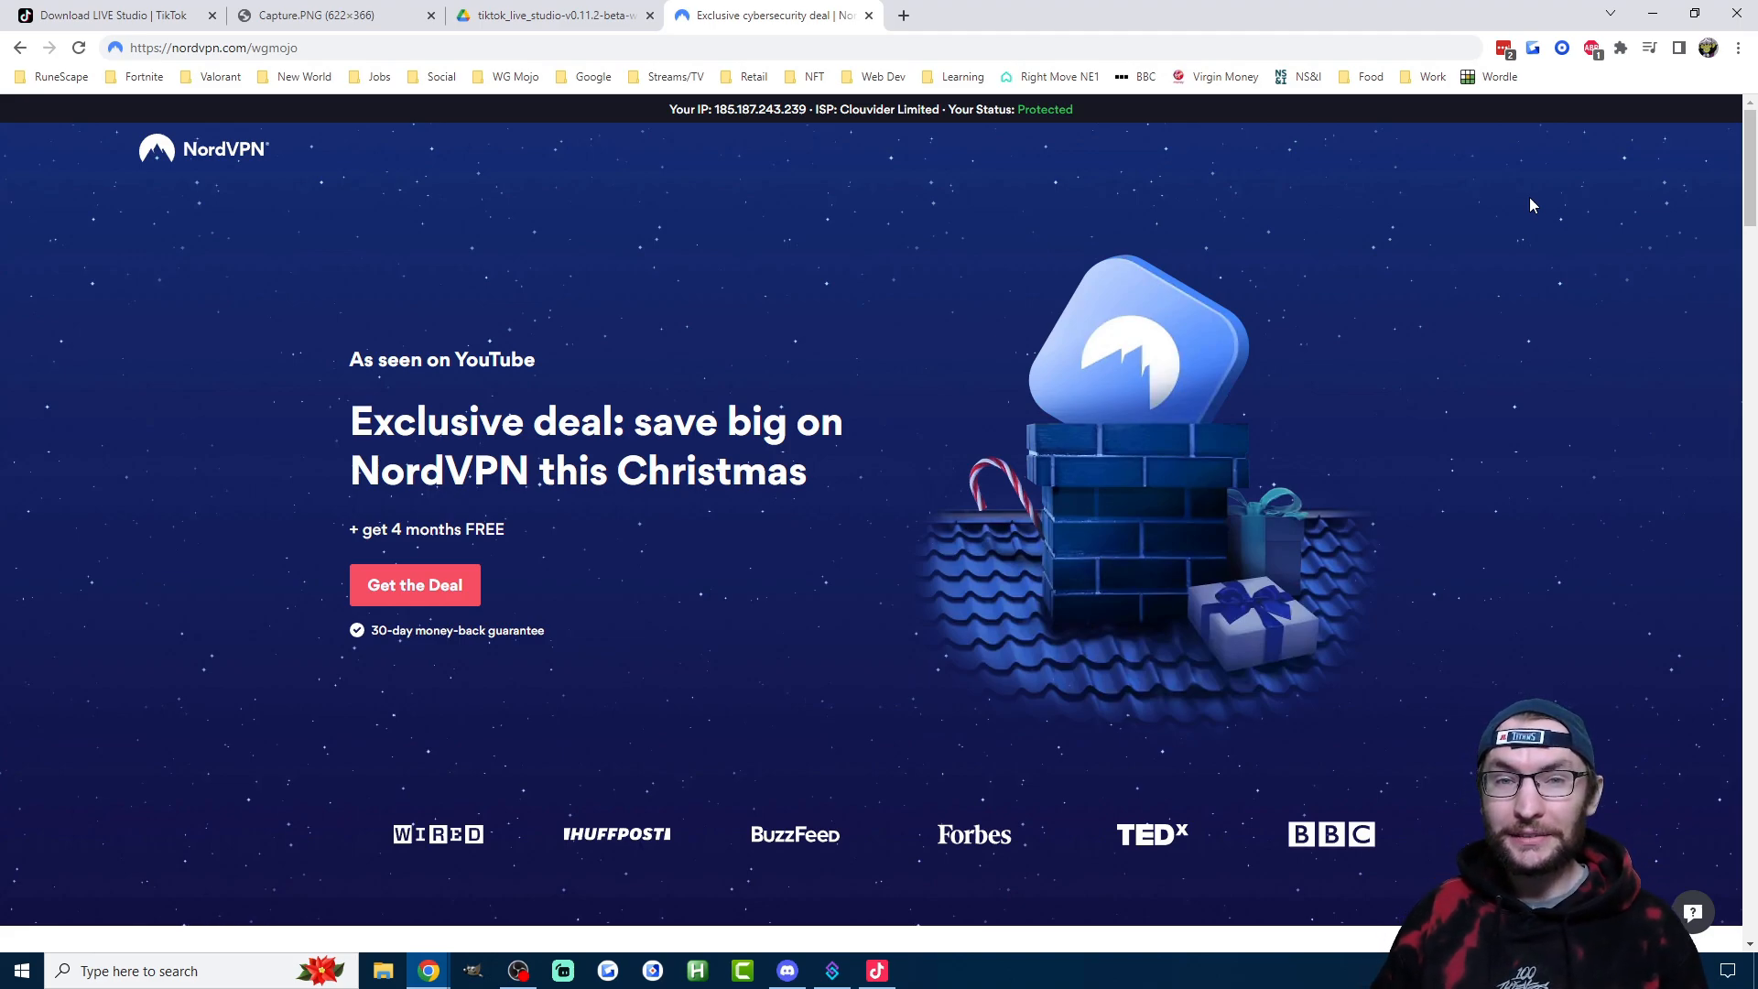
Connect the NordVPN desktop app to the Manchester, United Kingdom server.
click(921, 971)
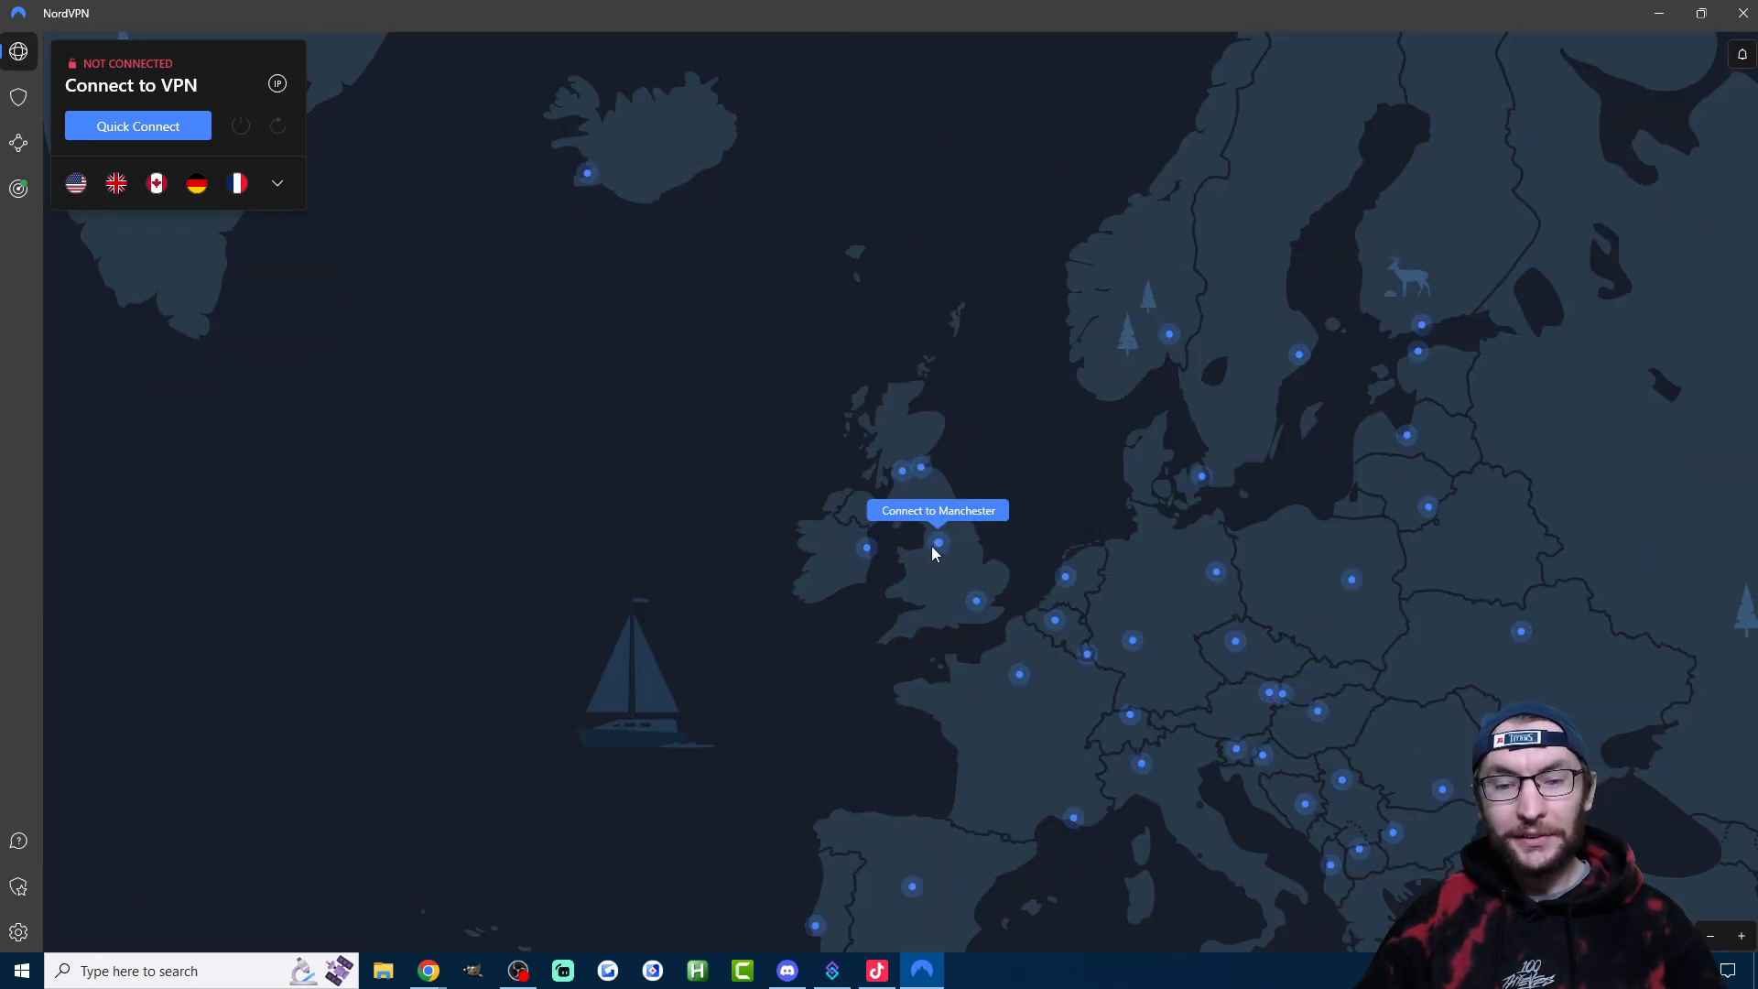
click(938, 544)
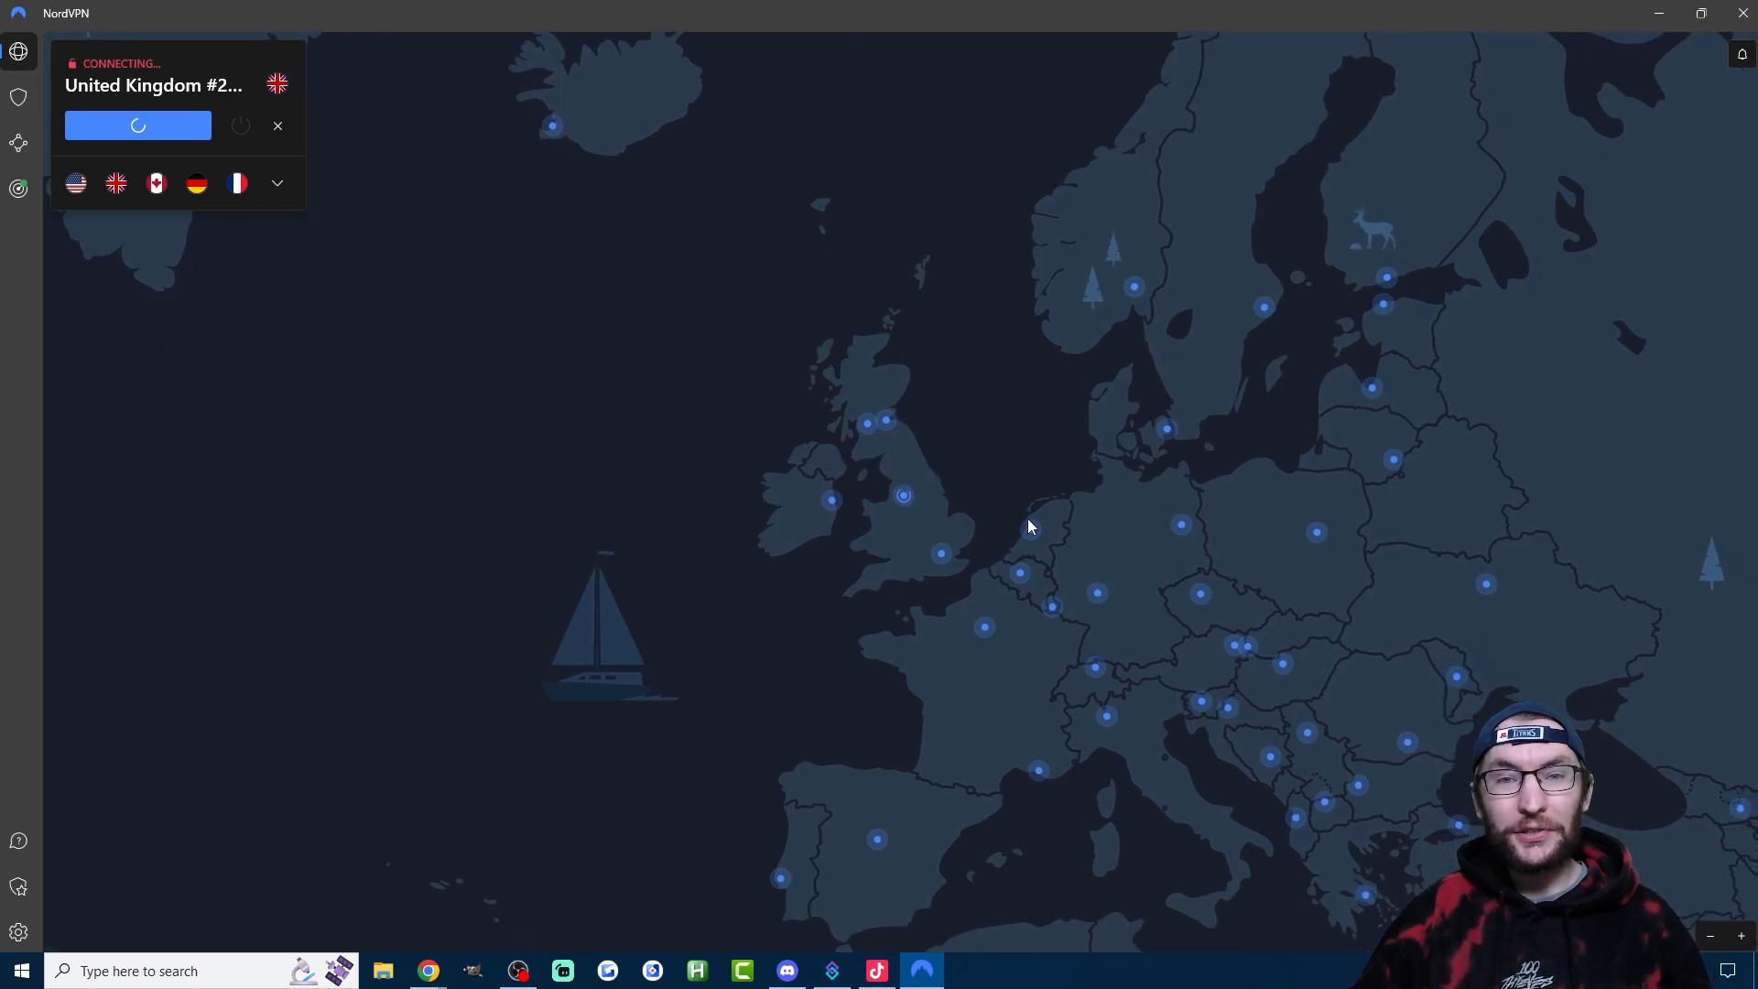